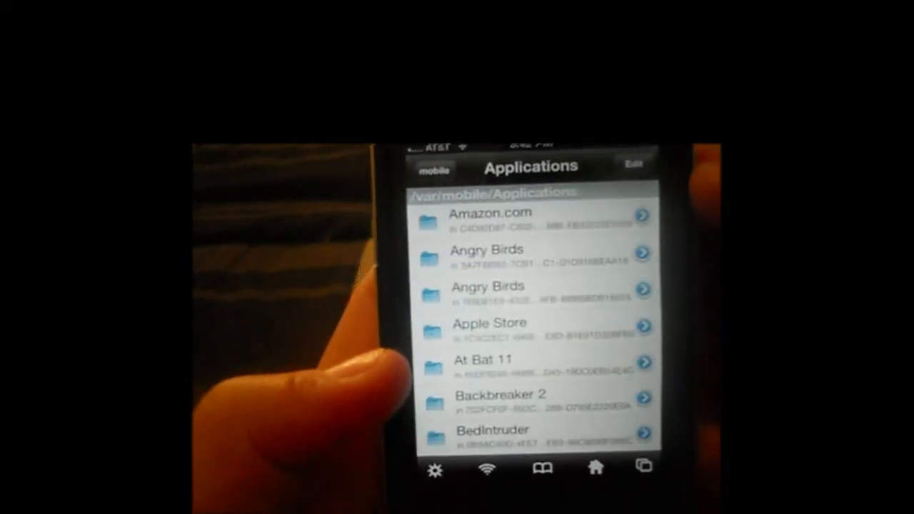
{"action": "scroll", "scroll_direction": "down", "scroll_amount": 3}
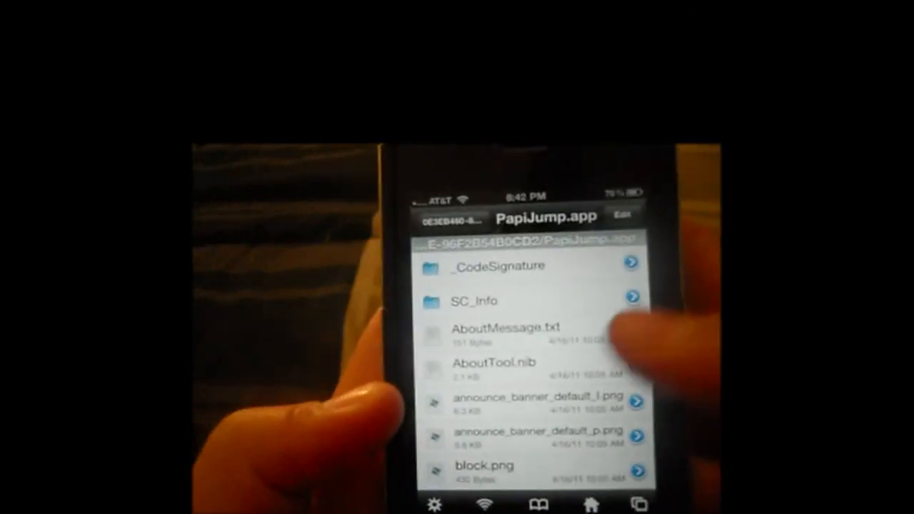
{"action": "scroll", "scroll_direction": "down", "scroll_amount": 3}
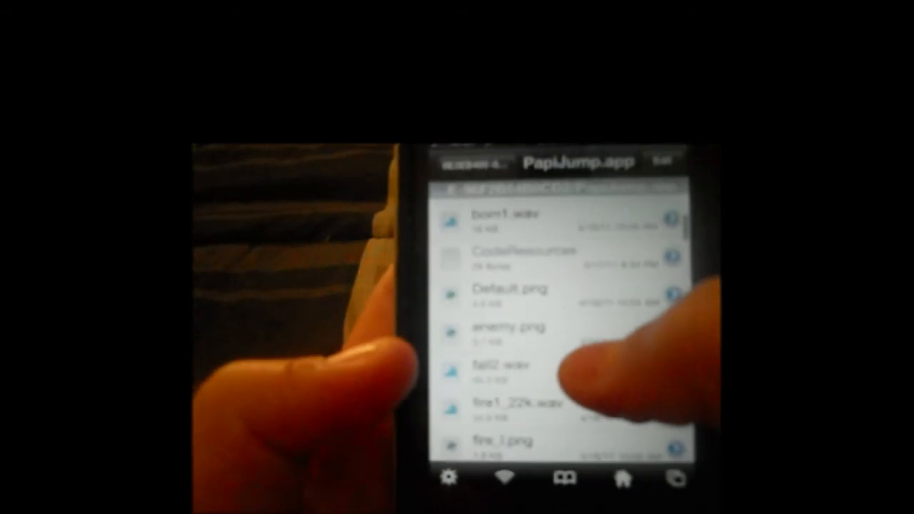